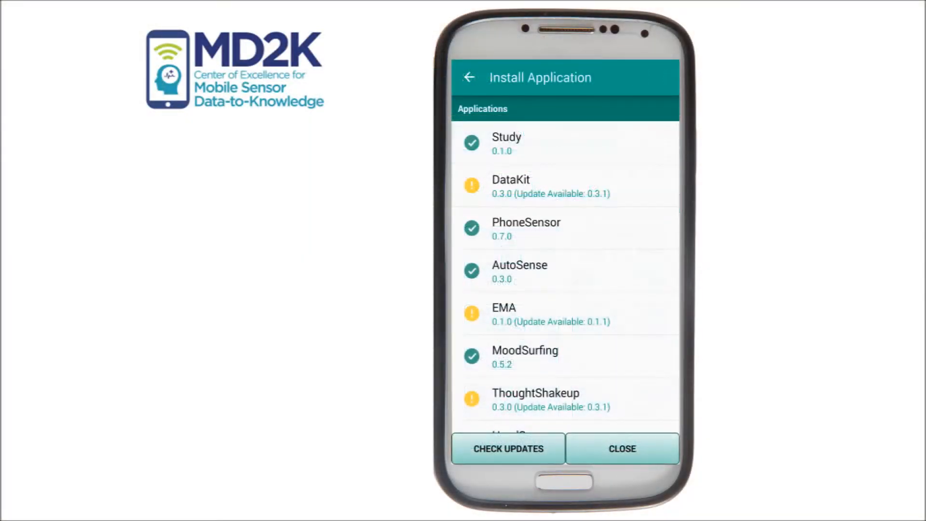
- Navigate from AutoSense settings via the Study dashboard to the Plotter list of phone and AutoSense sensors
{"action": "left_click", "coordinate": [520, 270]}
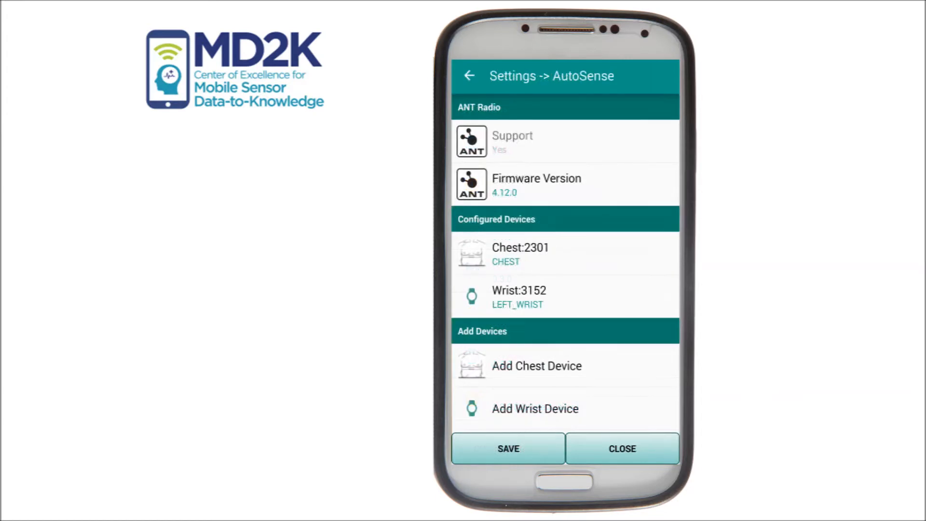
{"action": "left_click", "coordinate": [623, 449]}
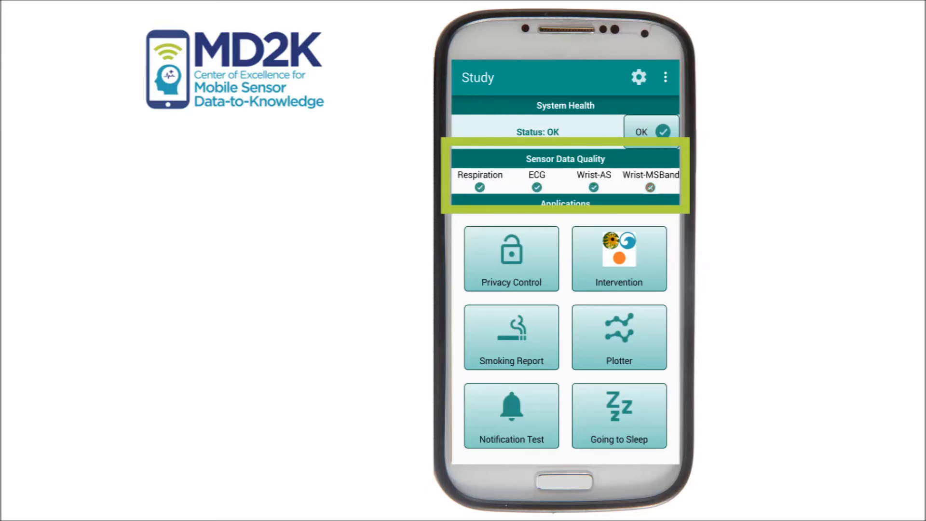
{"action": "left_click", "coordinate": [619, 337]}
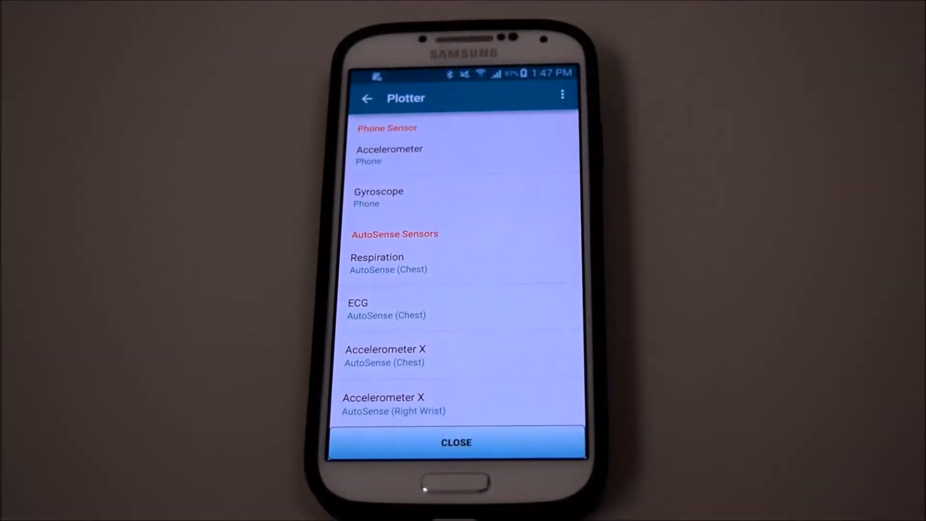